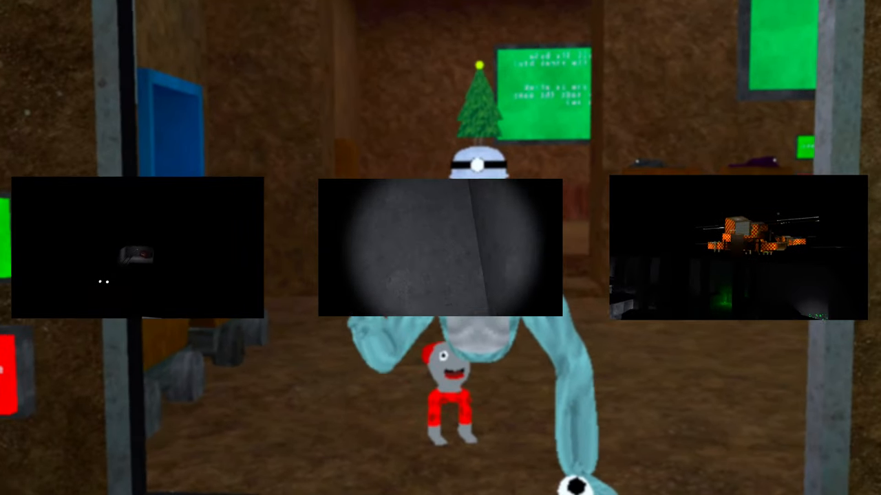
mouse_move(440, 248)
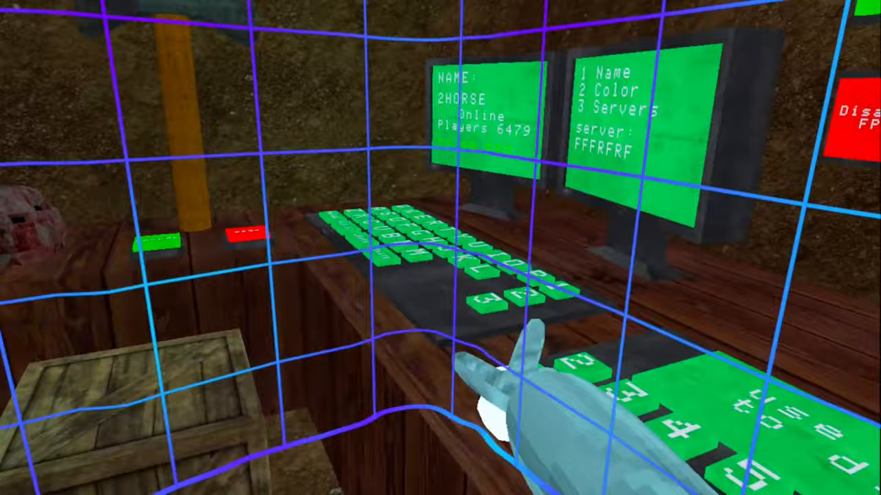
mouse_move(440, 248)
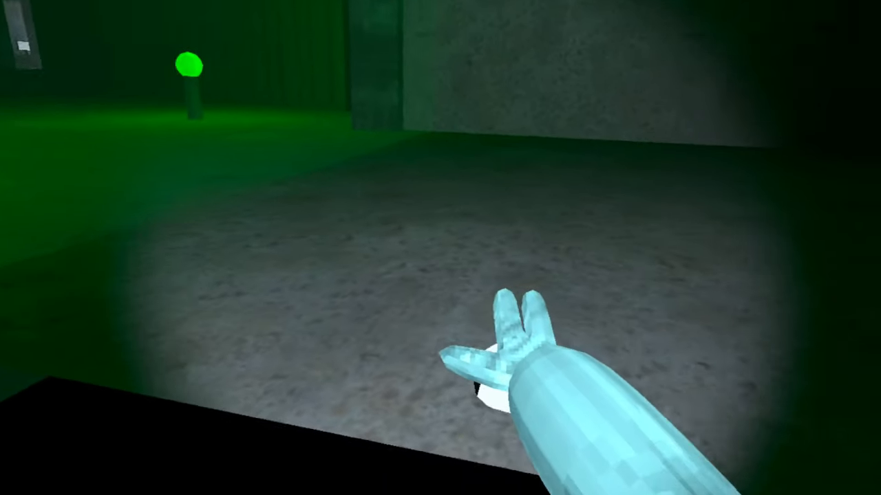
mouse_move(440, 247)
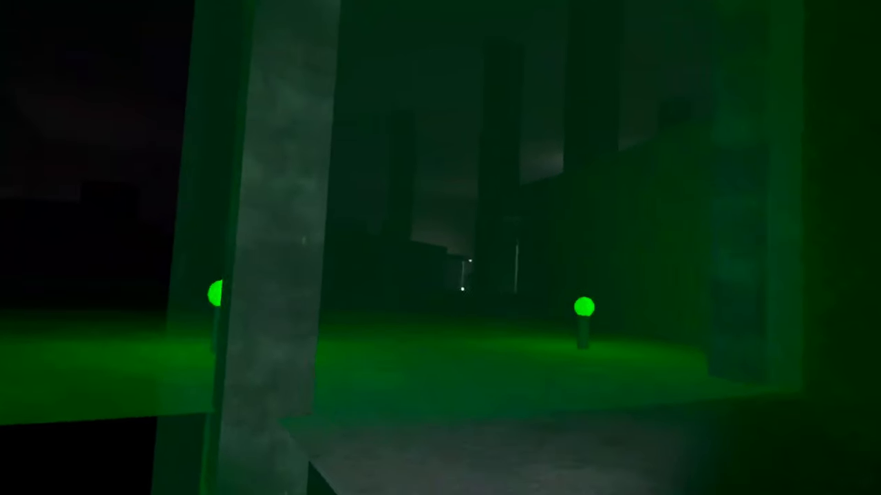
mouse_move(441, 247)
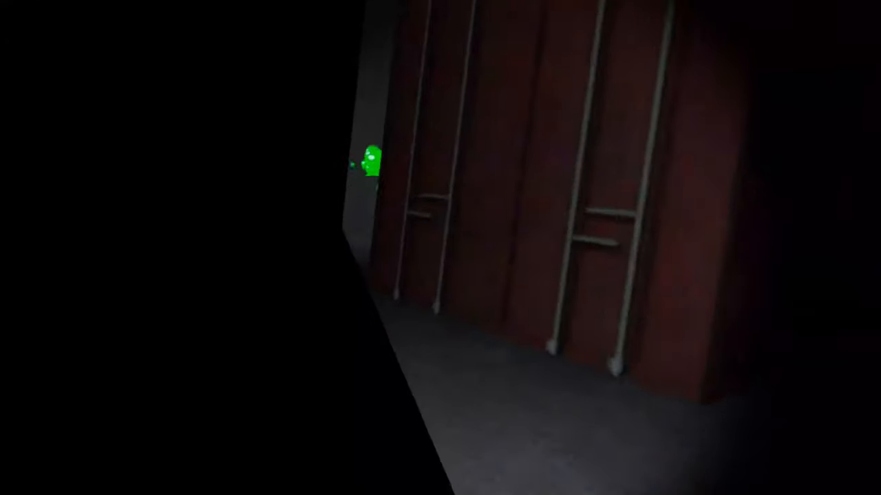